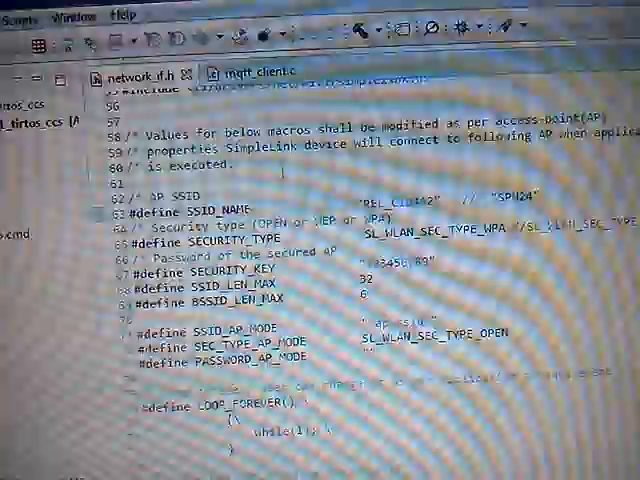
mouse_move(270, 78)
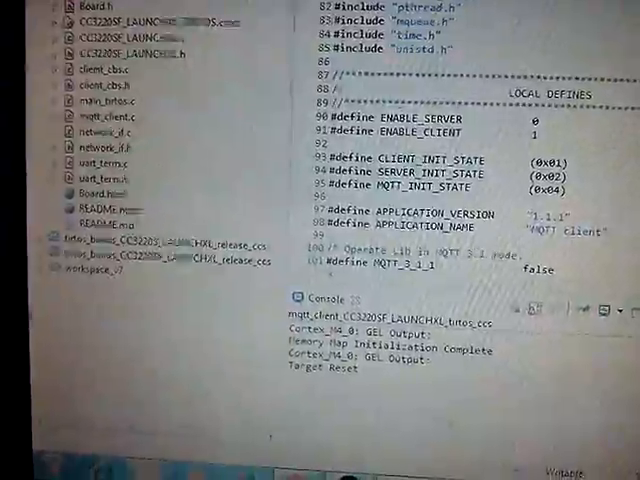
scroll(down, 3)
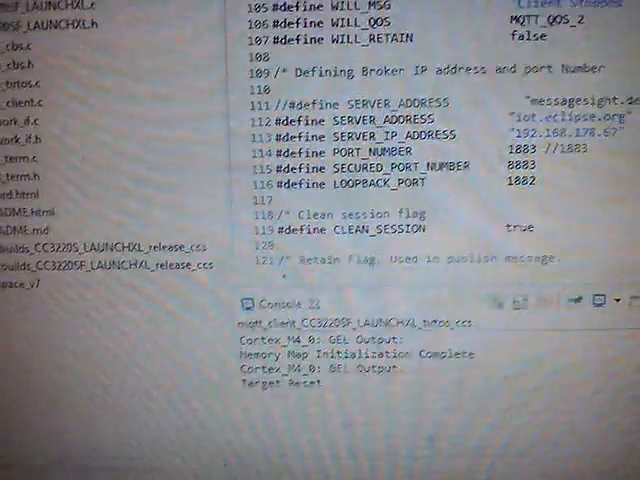
scroll(down, 3)
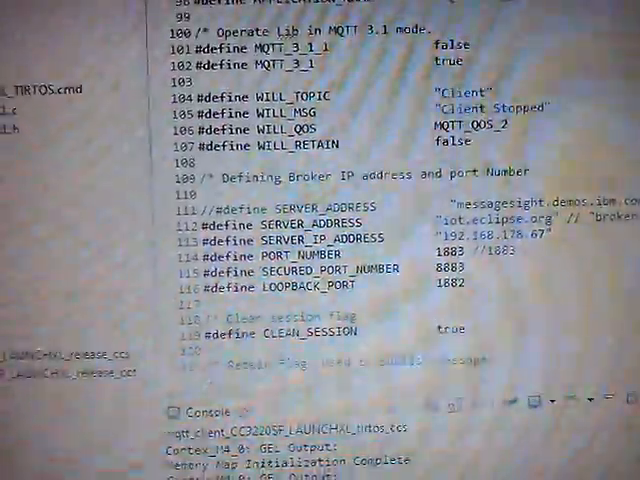
scroll(down, 3)
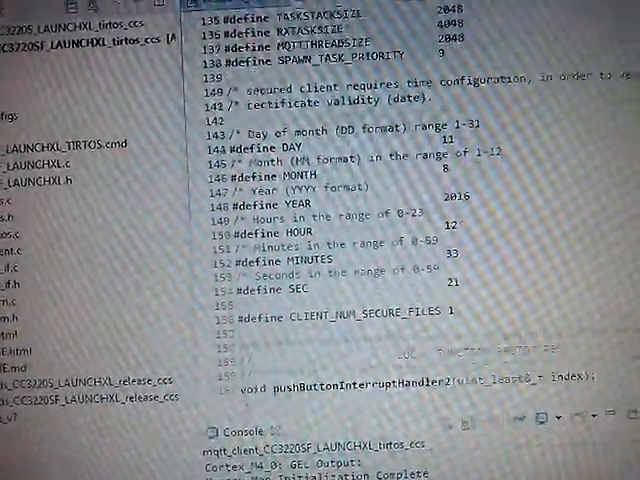
scroll(down, 3)
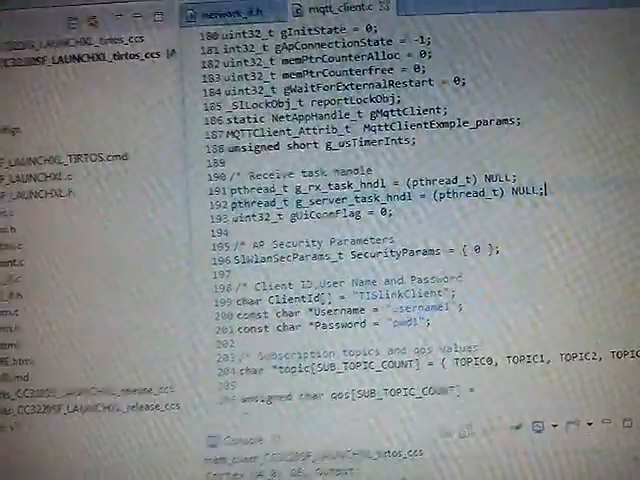
scroll(down, 3)
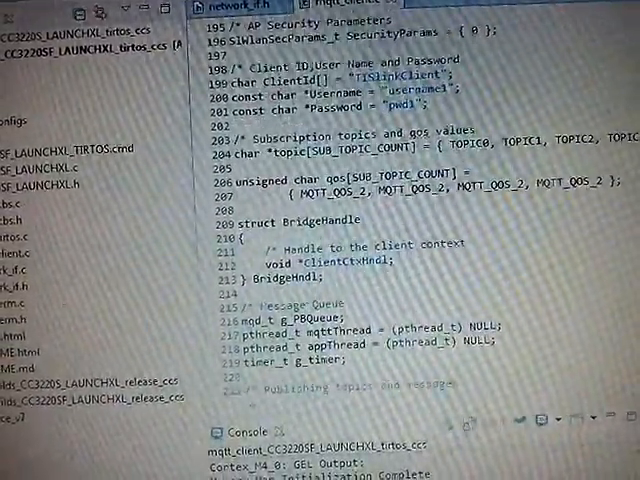
scroll(down, 3)
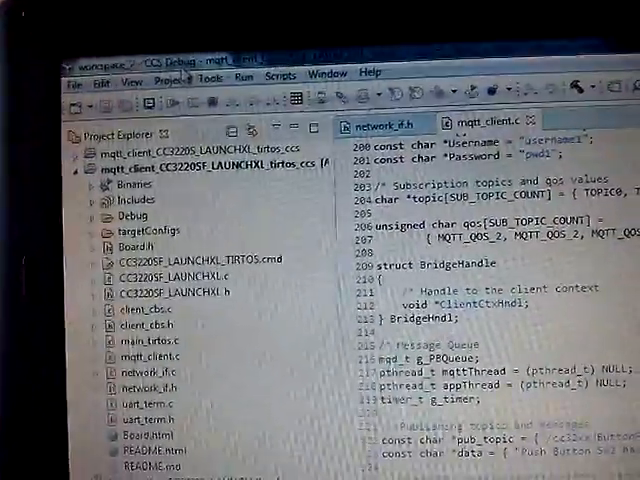
Step: Build the MQTT client project from the Project menu
click(155, 56)
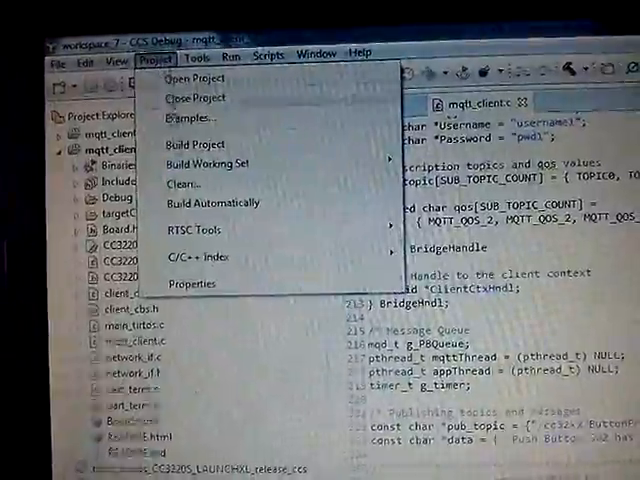
click(194, 144)
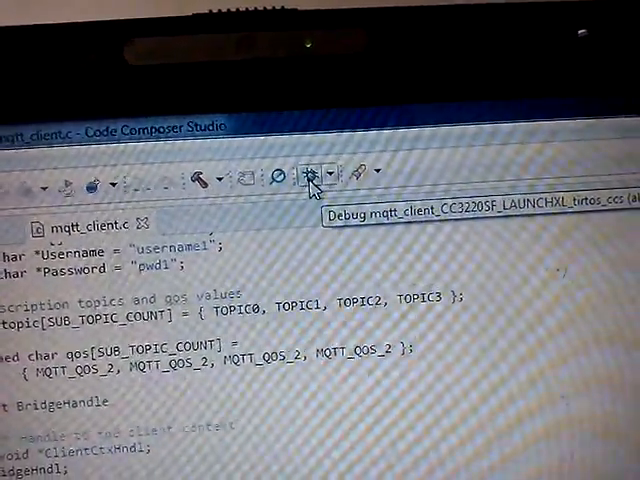
click(306, 172)
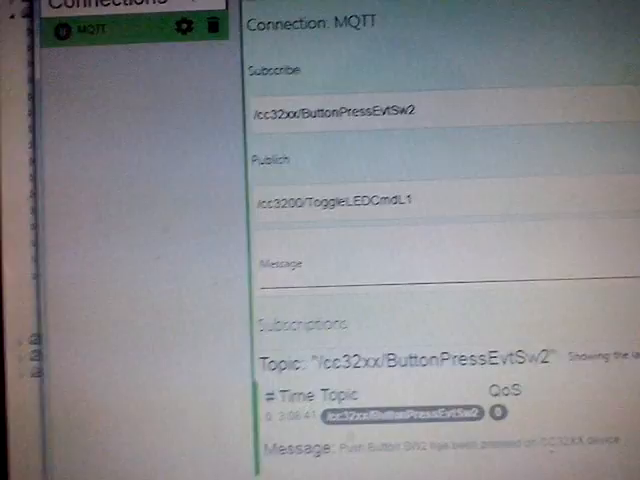
Step: Scroll the MQTT Lens Subscriptions panel to view the received SW2 button-press message
scroll(down, 3)
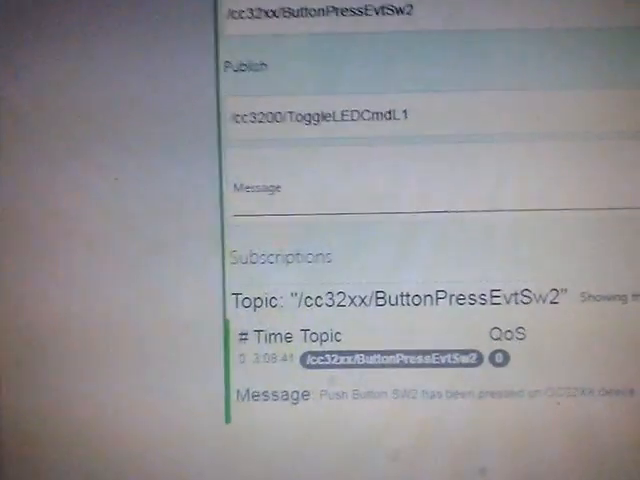